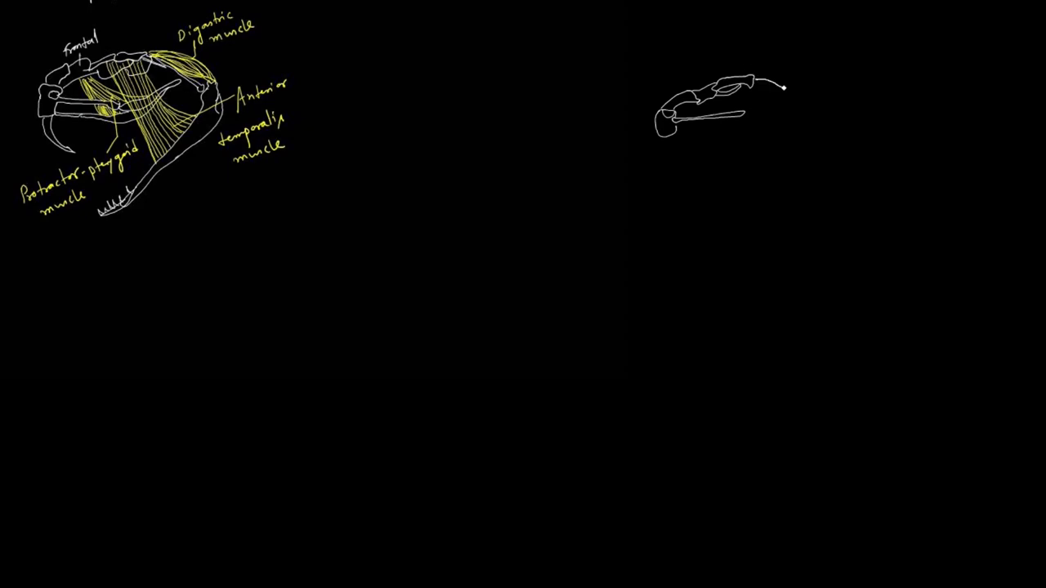
# - Sketch the upper skull outline, palate bar and the curved row of upper teeth in white
pyautogui.moveTo(780, 85); pyautogui.dragTo(809, 93)
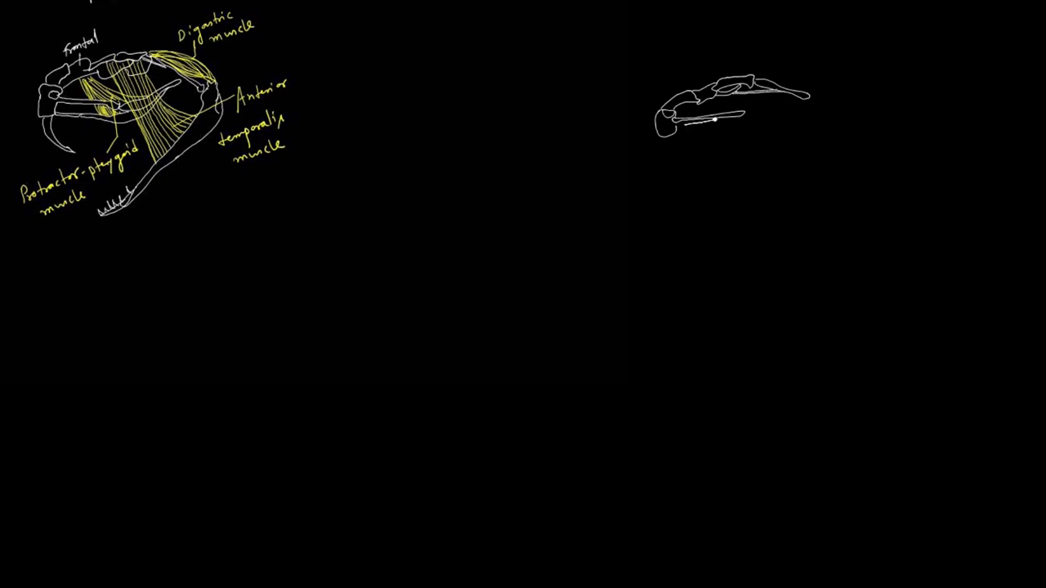
pyautogui.moveTo(703, 119); pyautogui.dragTo(756, 113)
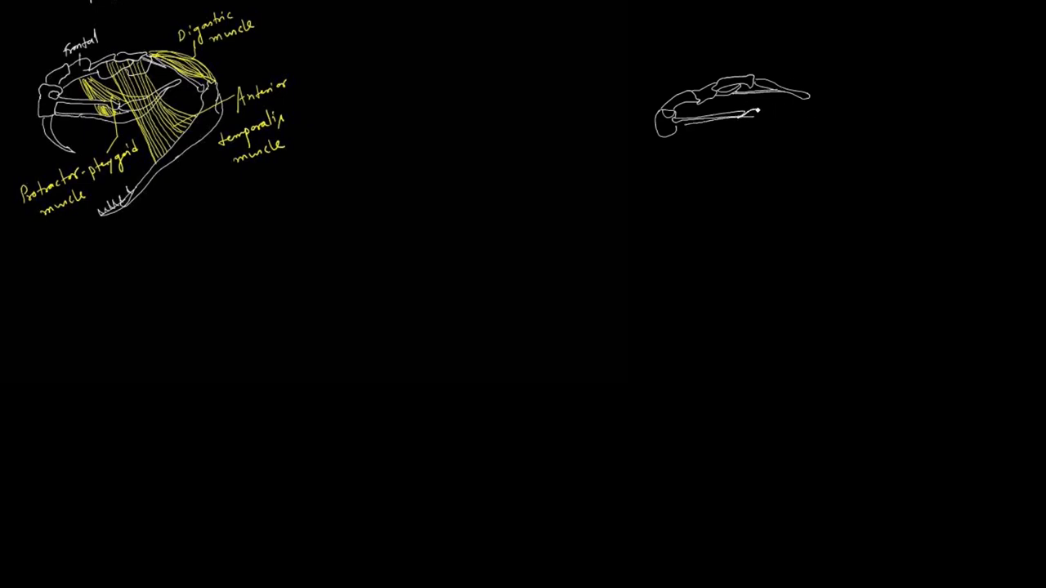
pyautogui.moveTo(751, 112); pyautogui.dragTo(776, 114)
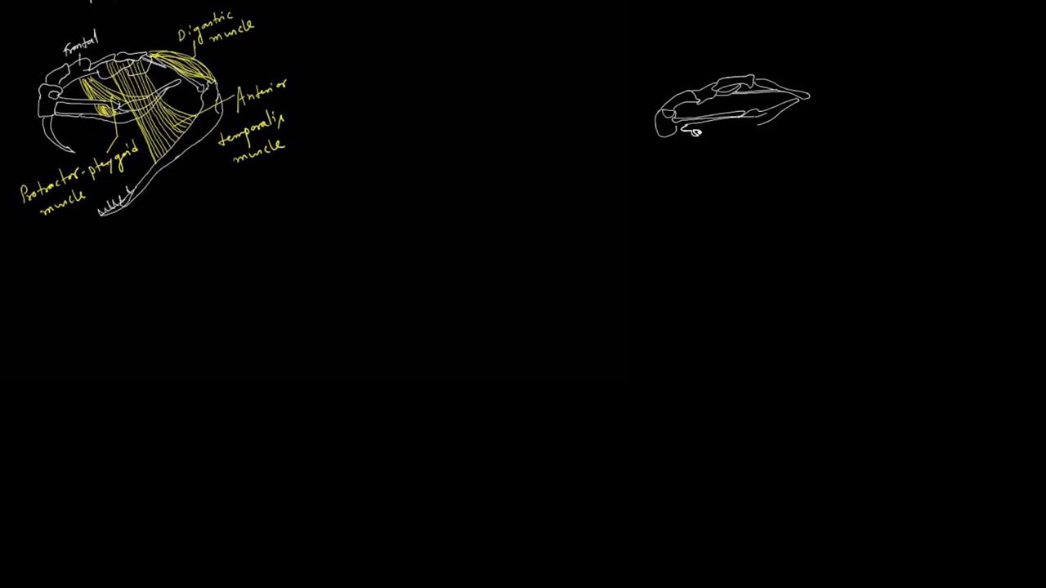
pyautogui.moveTo(690, 132); pyautogui.dragTo(756, 127)
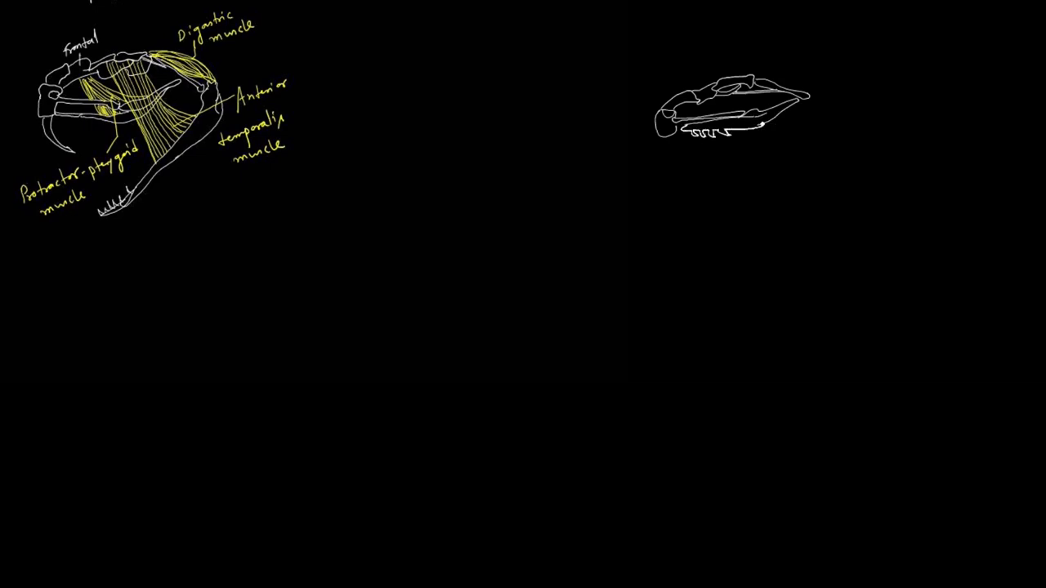
# - Close the back of the skull and draw the lower jaw beneath it
pyautogui.moveTo(763, 123); pyautogui.dragTo(808, 96)
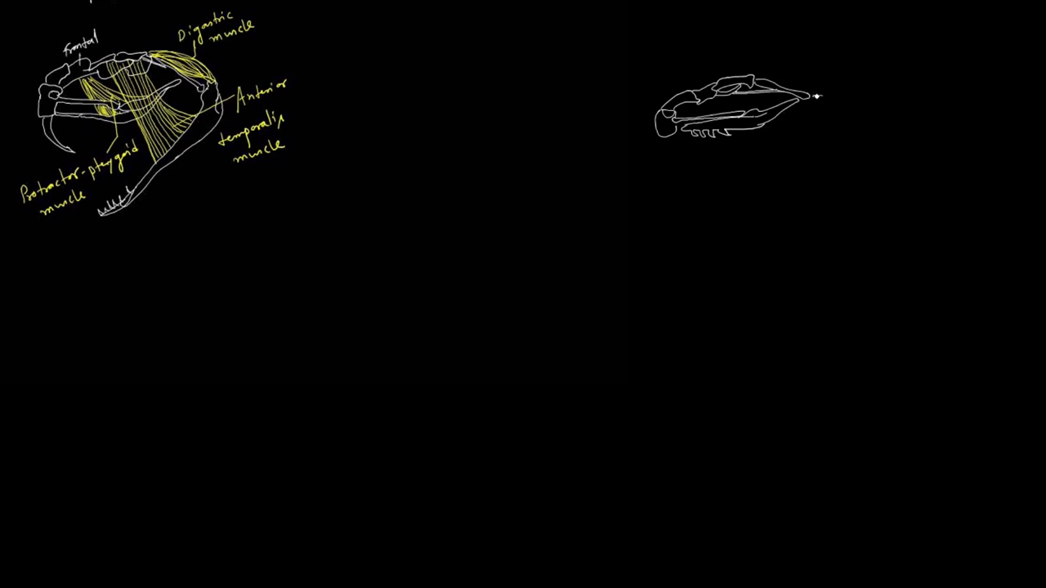
pyautogui.moveTo(809, 98); pyautogui.dragTo(695, 164)
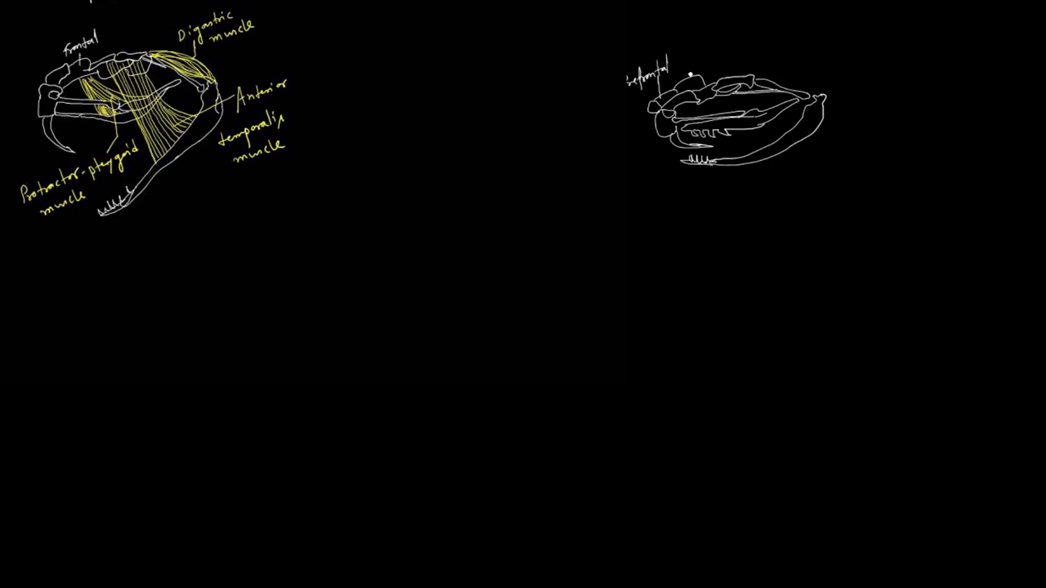
# - Handwrite Frontal, Squamosal, Quadrate, Lower jaw, Fang and Pterygoid labels around the closed skull
pyautogui.write('Frontal')
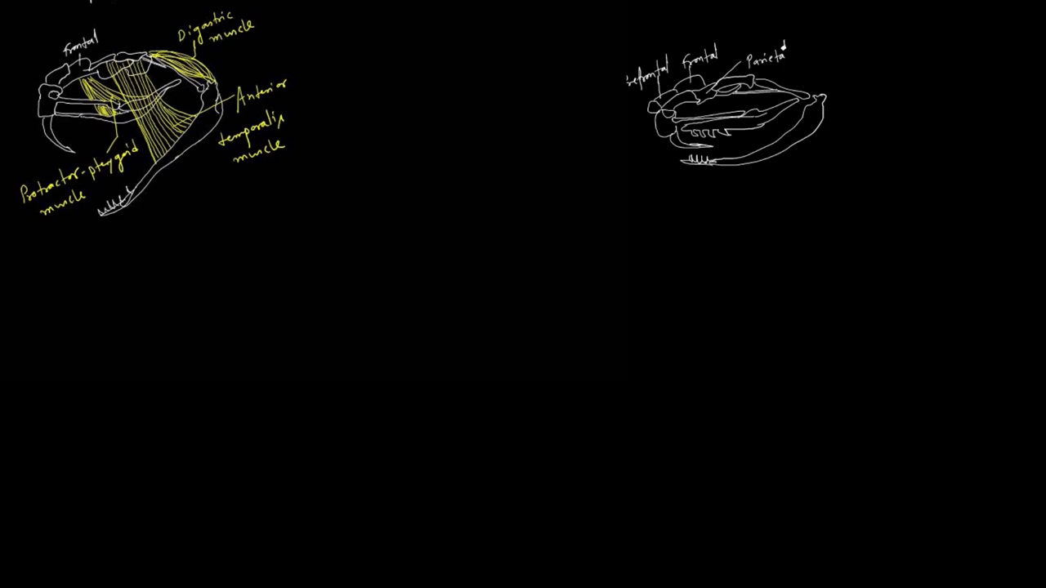
pyautogui.write('Squa')
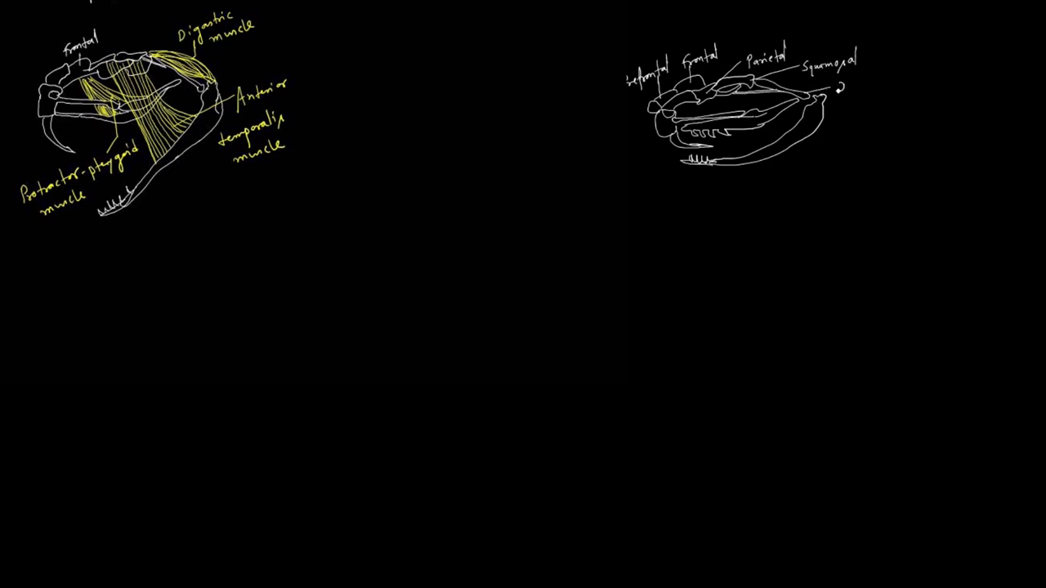
pyautogui.write('Quadrate')
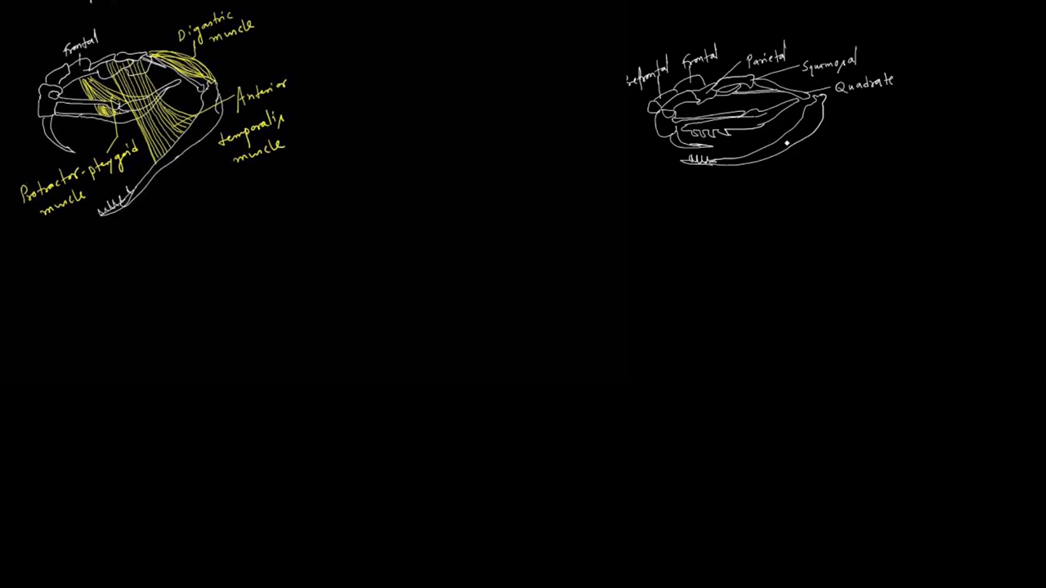
pyautogui.write('Lower jaw')
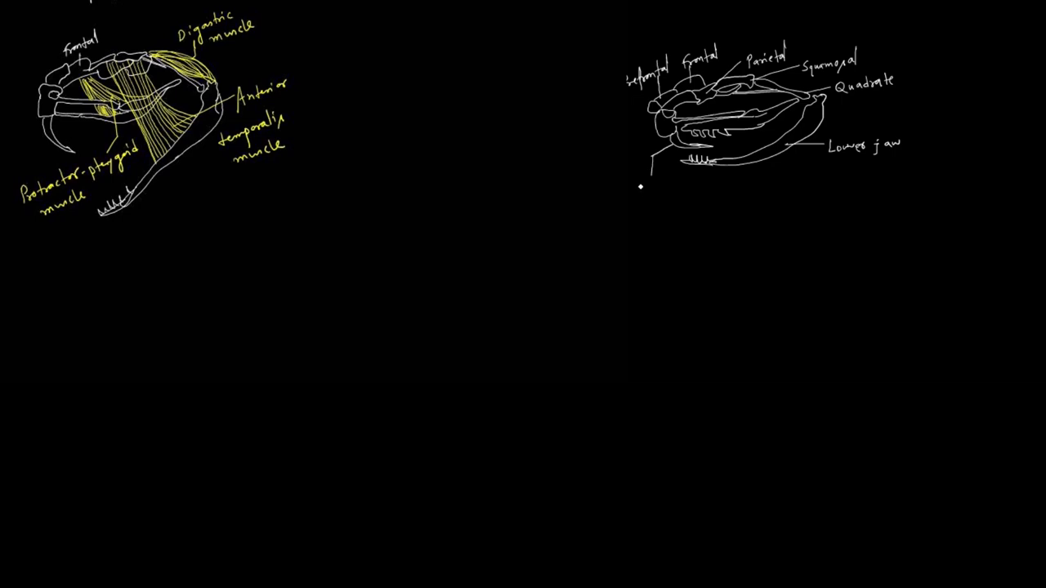
pyautogui.write('Fang')
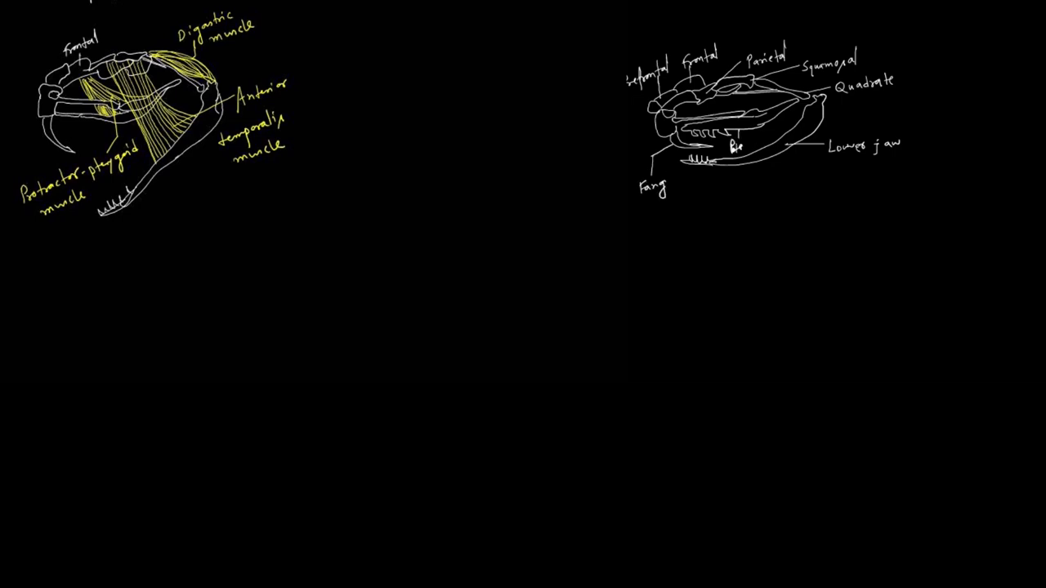
pyautogui.write('Pterygoid')
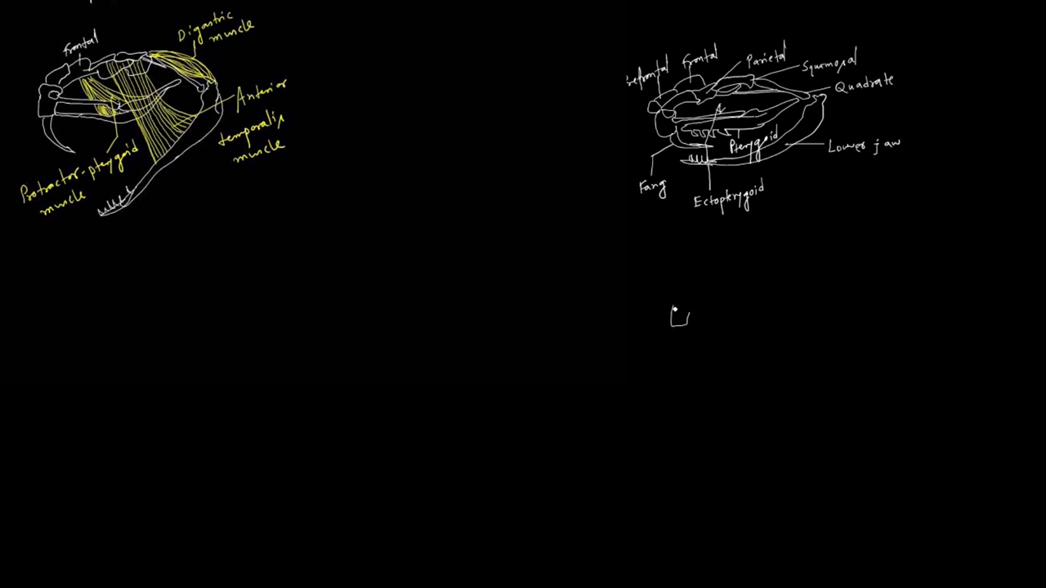
# - Draw the snout, long palate bone and front roof of the open-mouth skull below the first
pyautogui.moveTo(678, 314); pyautogui.dragTo(744, 310)
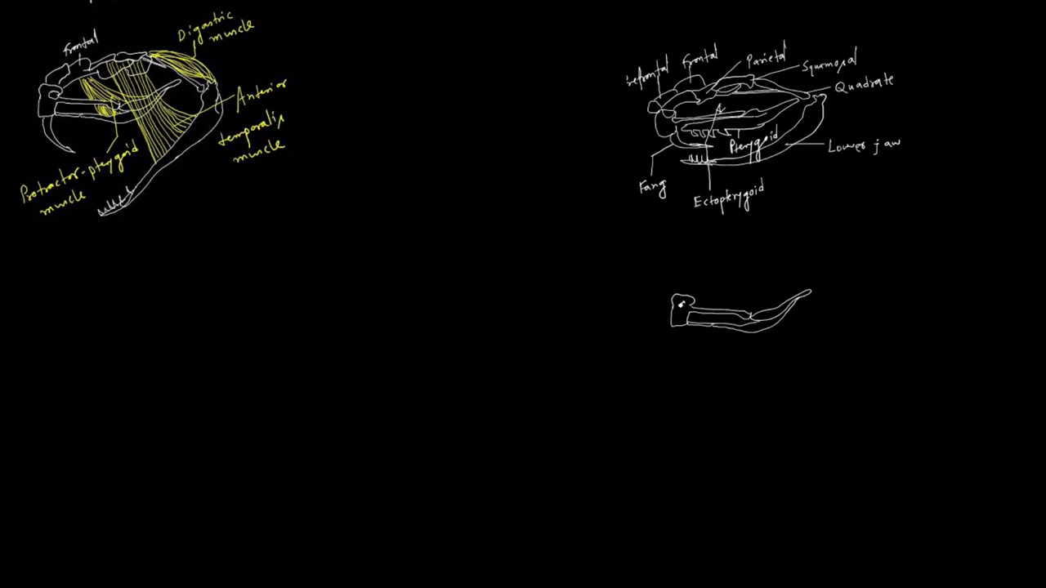
pyautogui.moveTo(682, 303); pyautogui.dragTo(720, 284)
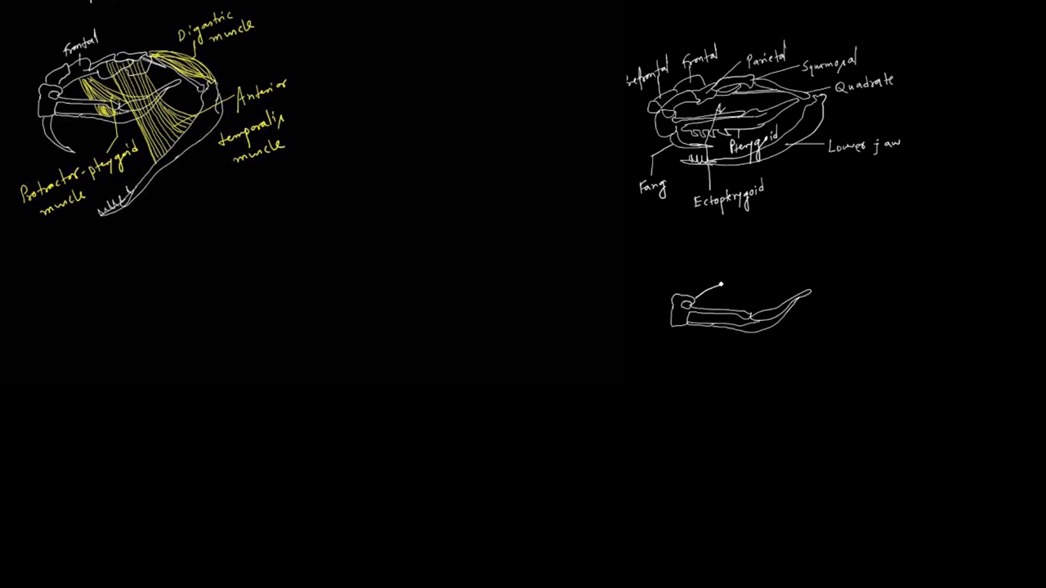
pyautogui.moveTo(719, 284); pyautogui.dragTo(694, 273)
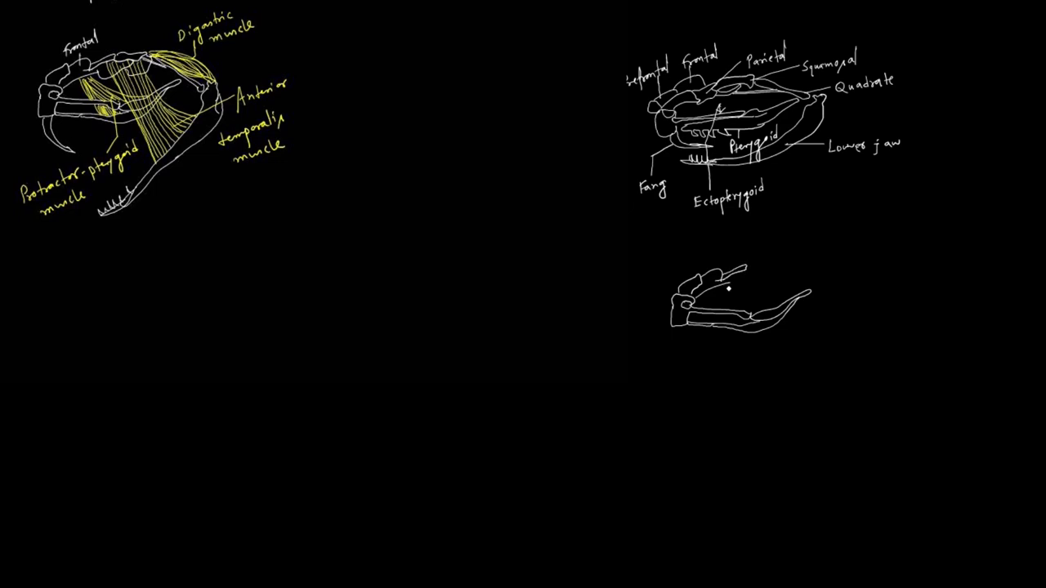
pyautogui.moveTo(727, 286); pyautogui.dragTo(768, 261)
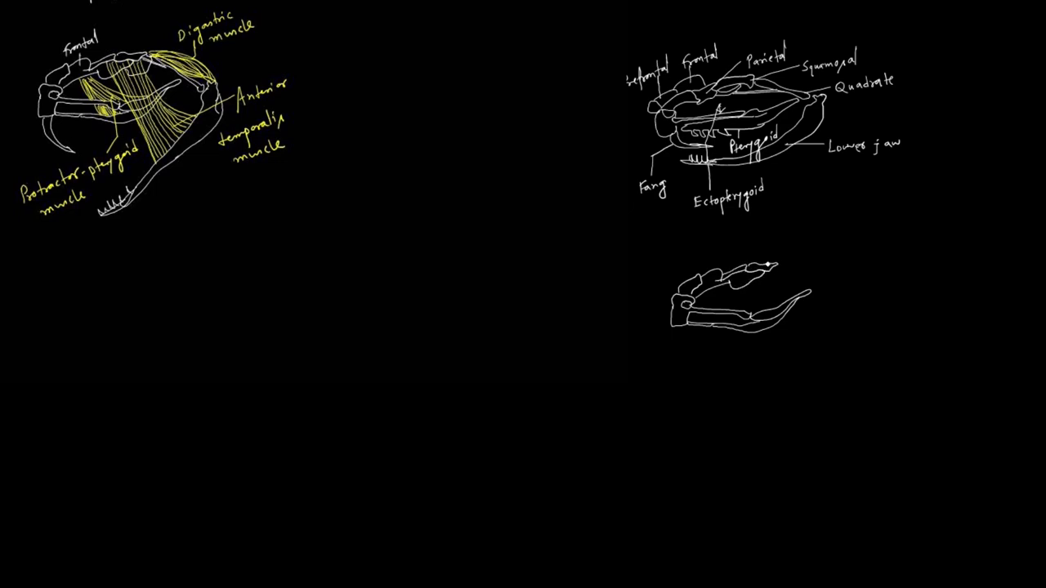
# - Extend the skull roof to the rear, add the quadrate and swing the lower jaw wide open downward
pyautogui.moveTo(768, 262); pyautogui.dragTo(793, 274)
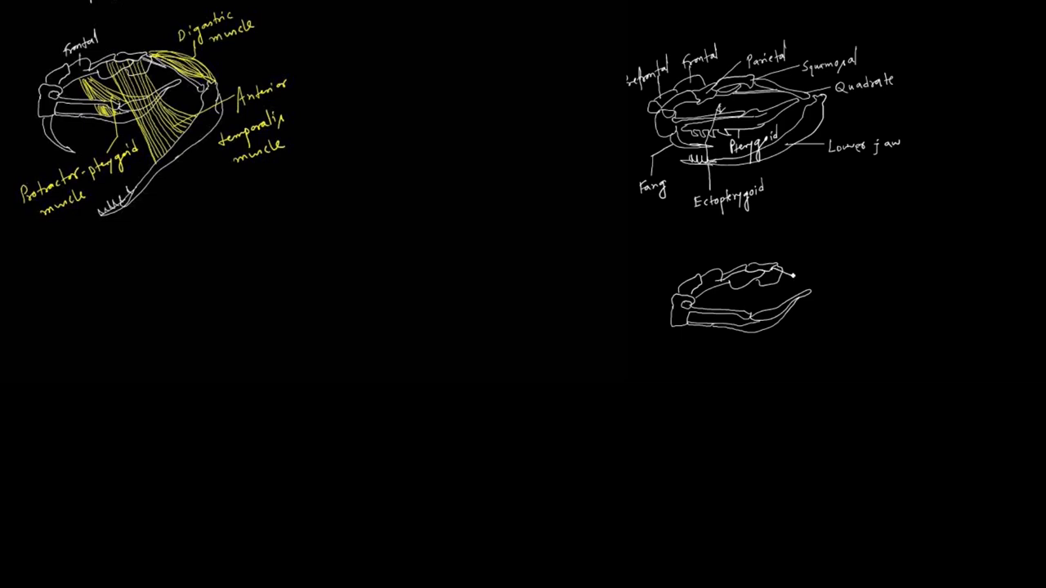
pyautogui.moveTo(780, 269); pyautogui.dragTo(825, 294)
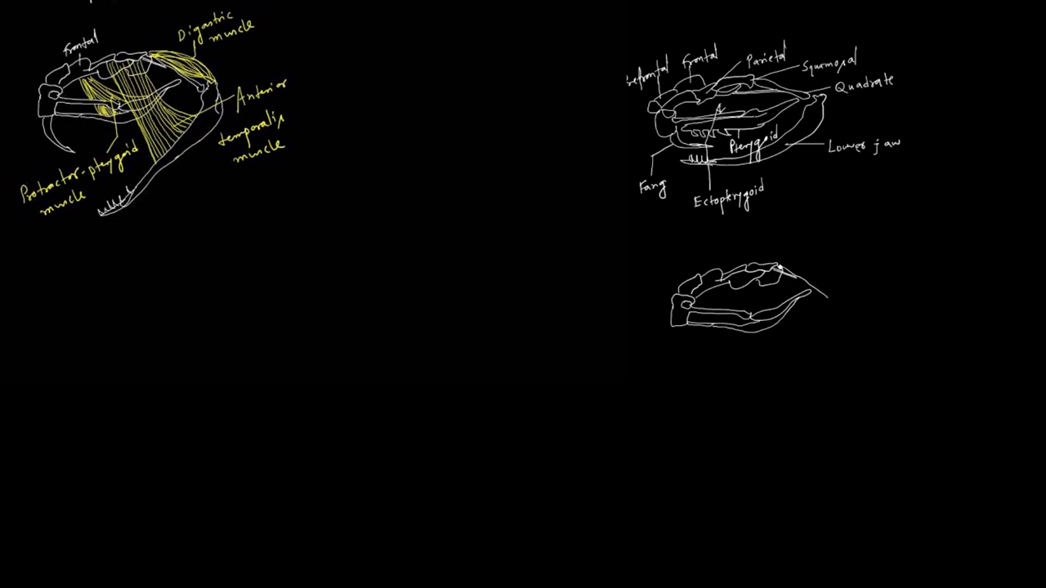
pyautogui.moveTo(780, 268); pyautogui.dragTo(832, 300)
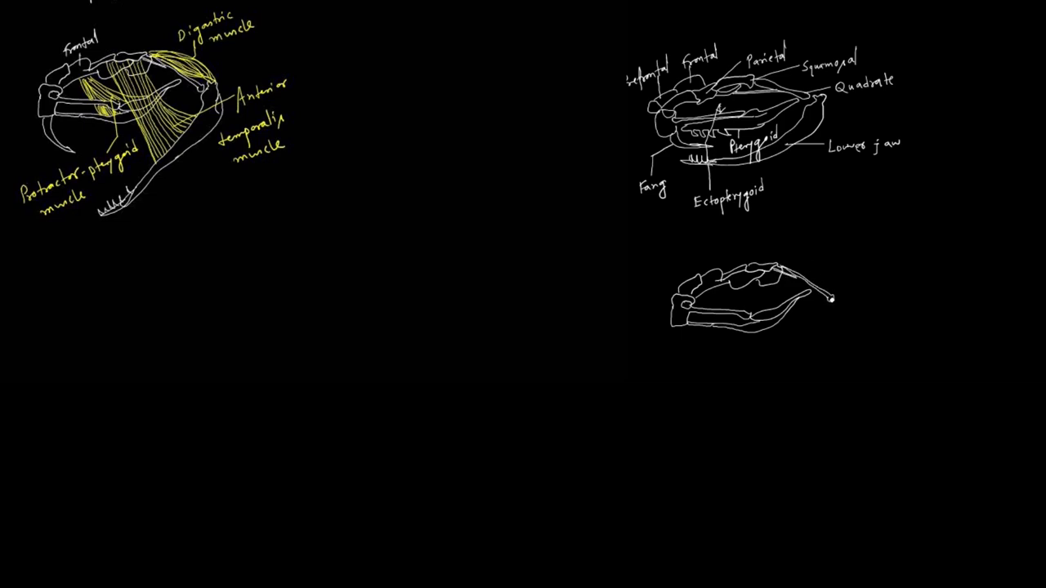
pyautogui.moveTo(829, 298); pyautogui.dragTo(778, 378)
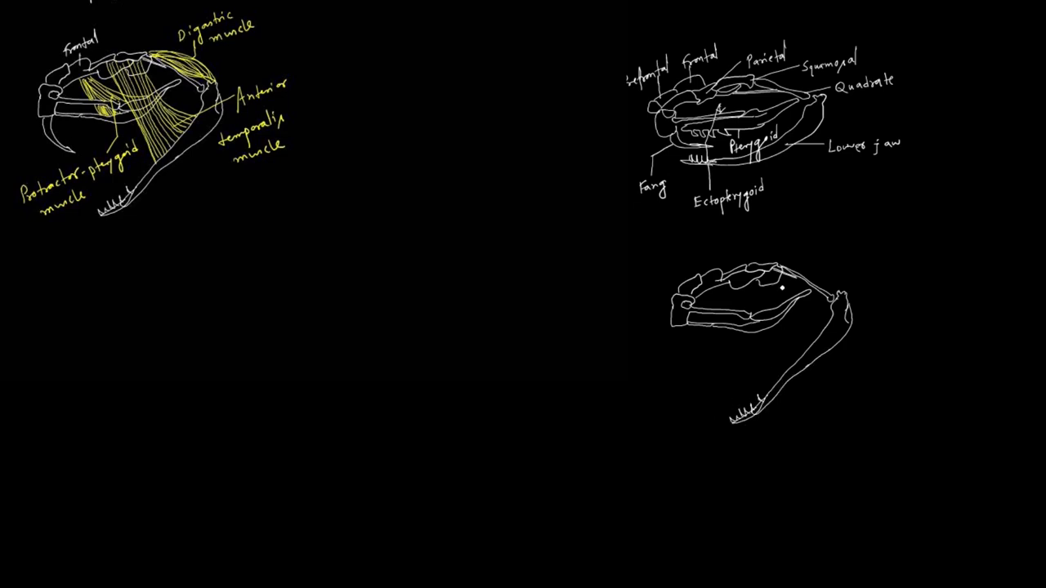
pyautogui.moveTo(694, 261)
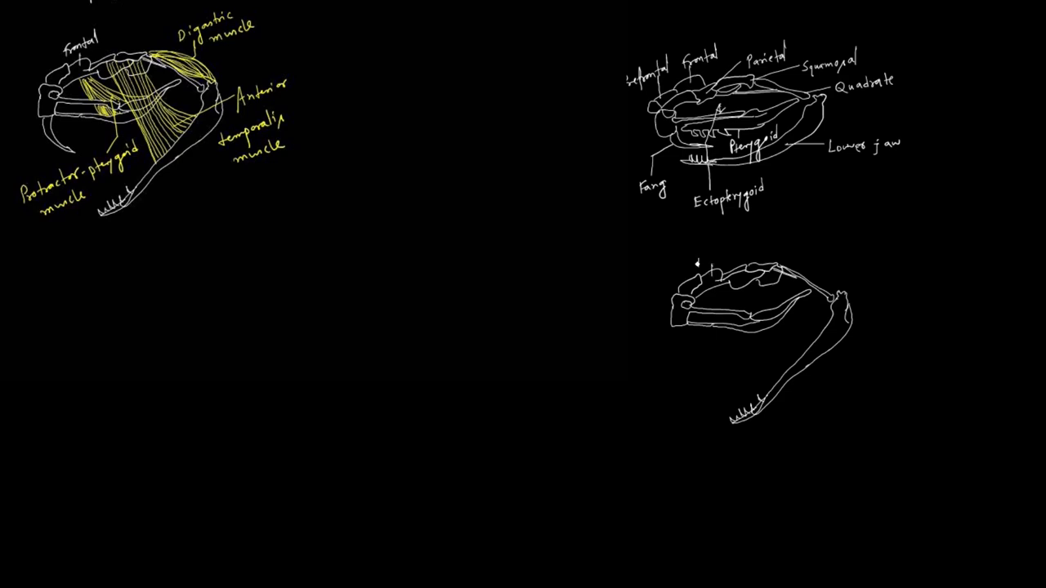
# - Label the open skull's frontal bone in white and switch the pen to yellow ink
pyautogui.write('Frontal')
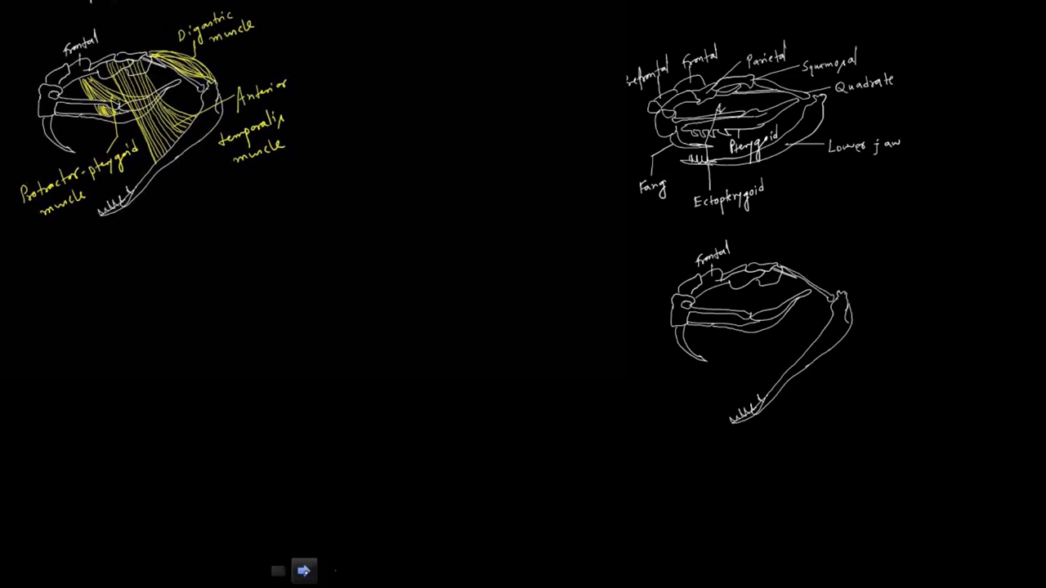
pyautogui.click(251, 570)
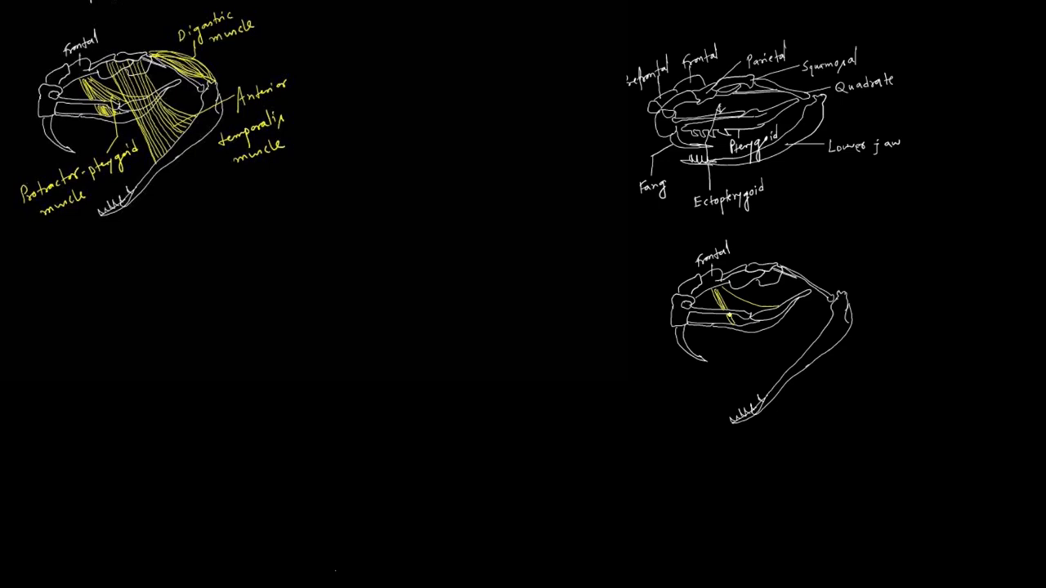
# - Draw yellow protractor-pterygoid and temporalis muscle fibres from the skull down to the lower jaw
pyautogui.moveTo(731, 294); pyautogui.dragTo(740, 326)
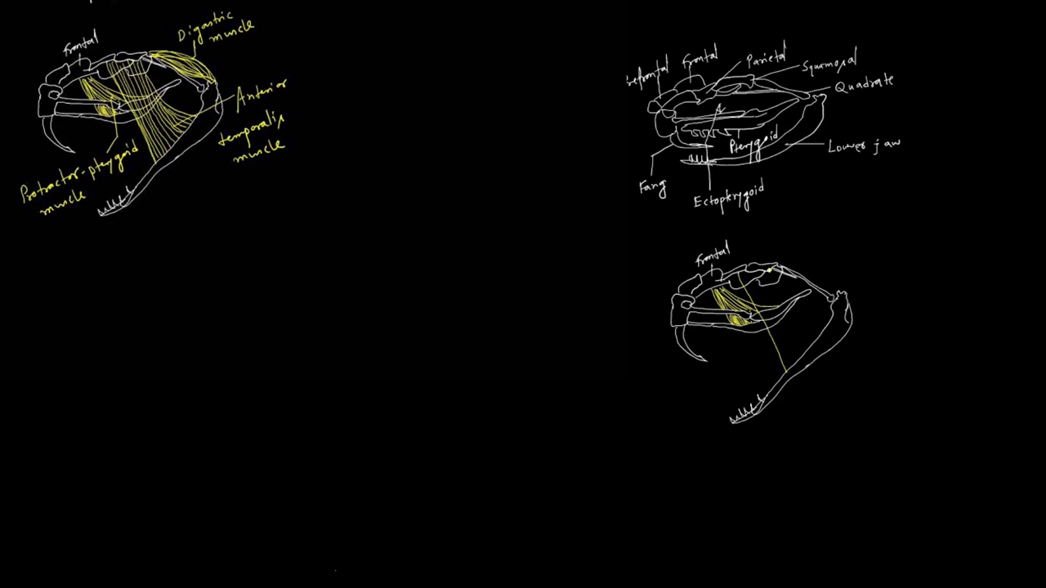
pyautogui.moveTo(759, 278); pyautogui.dragTo(817, 335)
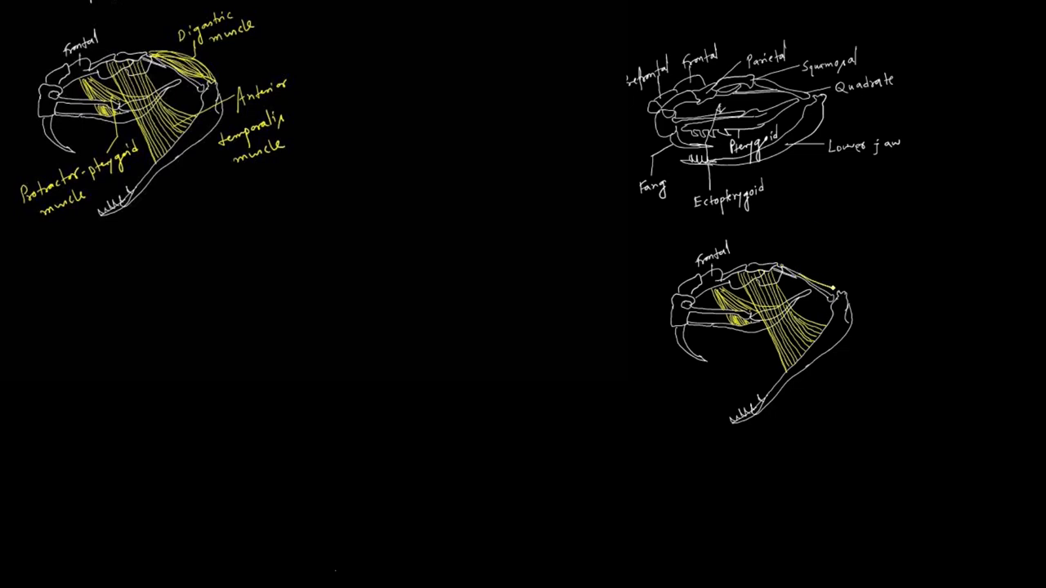
pyautogui.moveTo(776, 269); pyautogui.dragTo(817, 294)
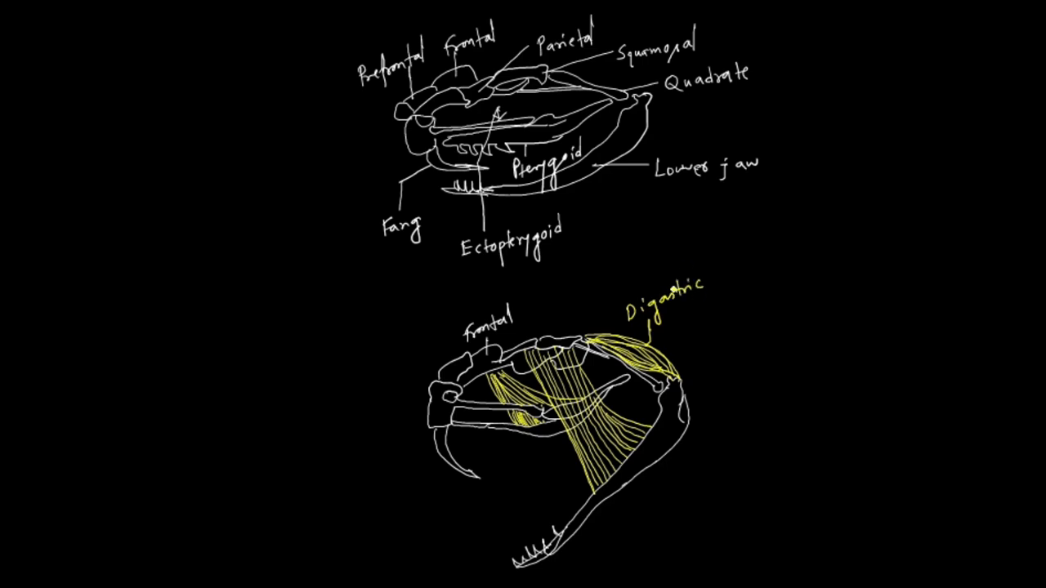
# - Handwrite Digastric muscle, Anterior temporalis muscle and Protractor-pterygoid muscle in yellow beside the open skull
pyautogui.write('muscle')
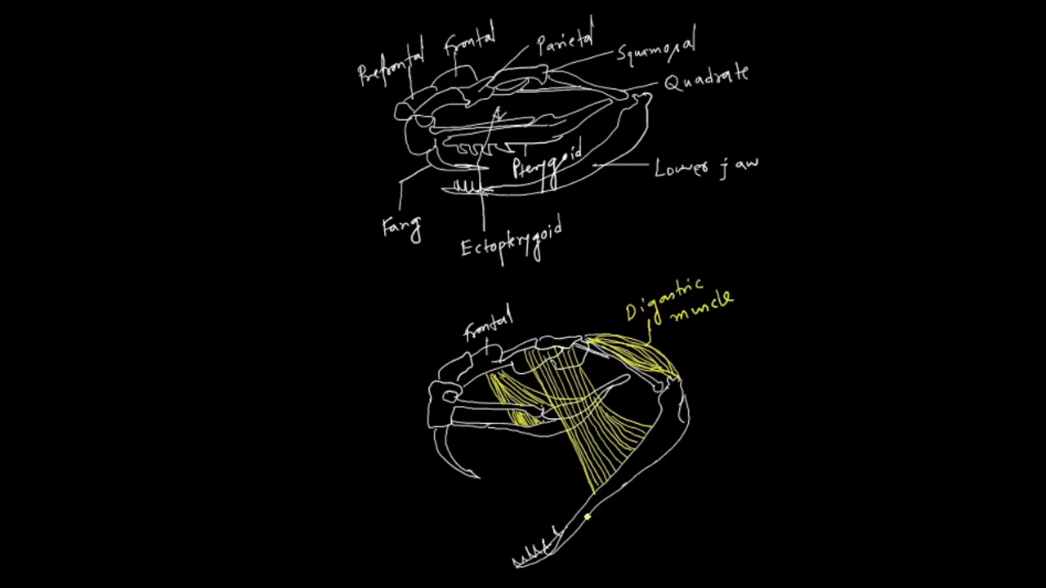
pyautogui.write('Anterior')
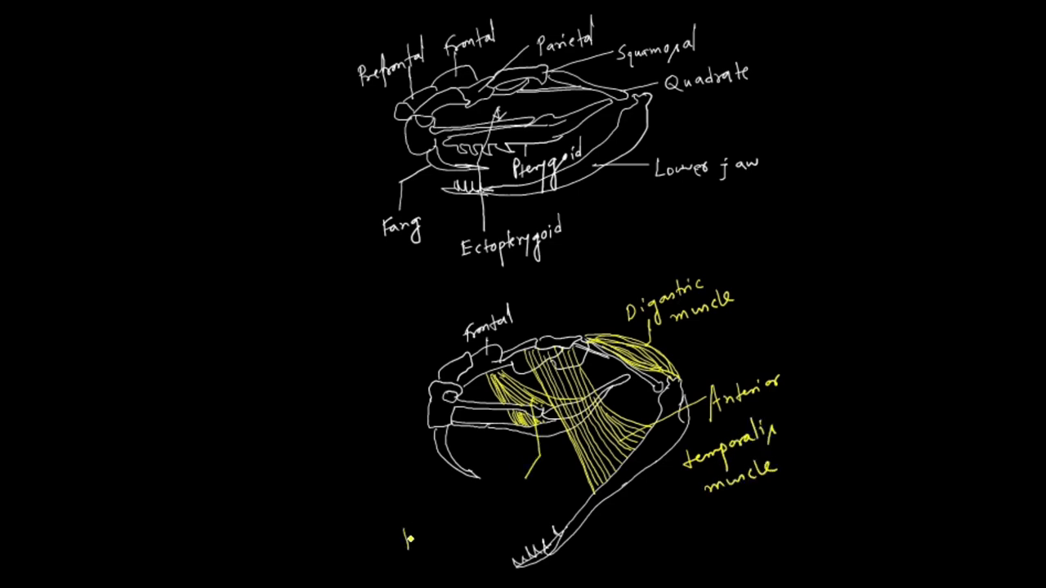
pyautogui.write('Protractor-pterygoid')
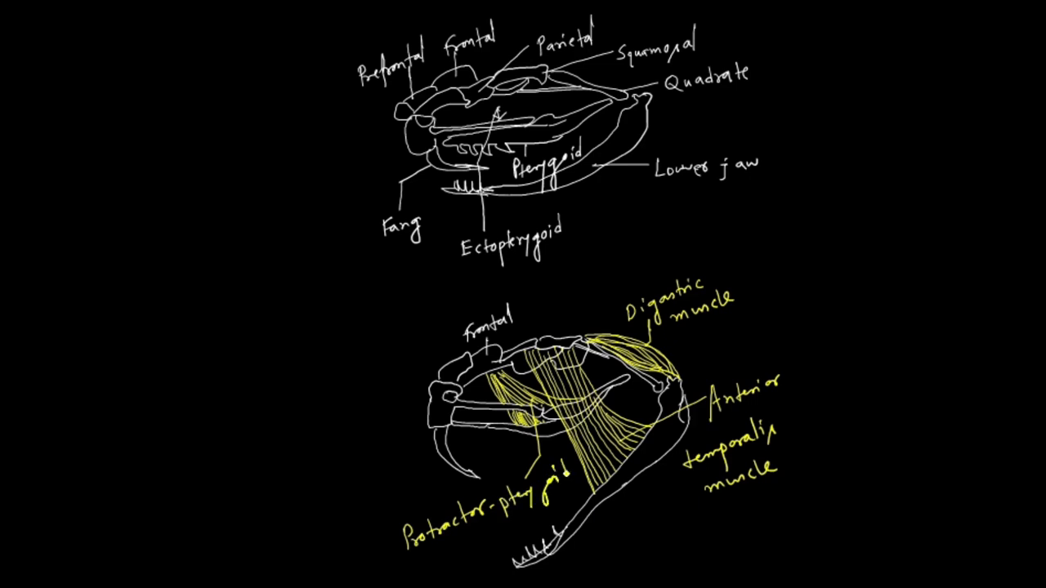
pyautogui.write('muscle')
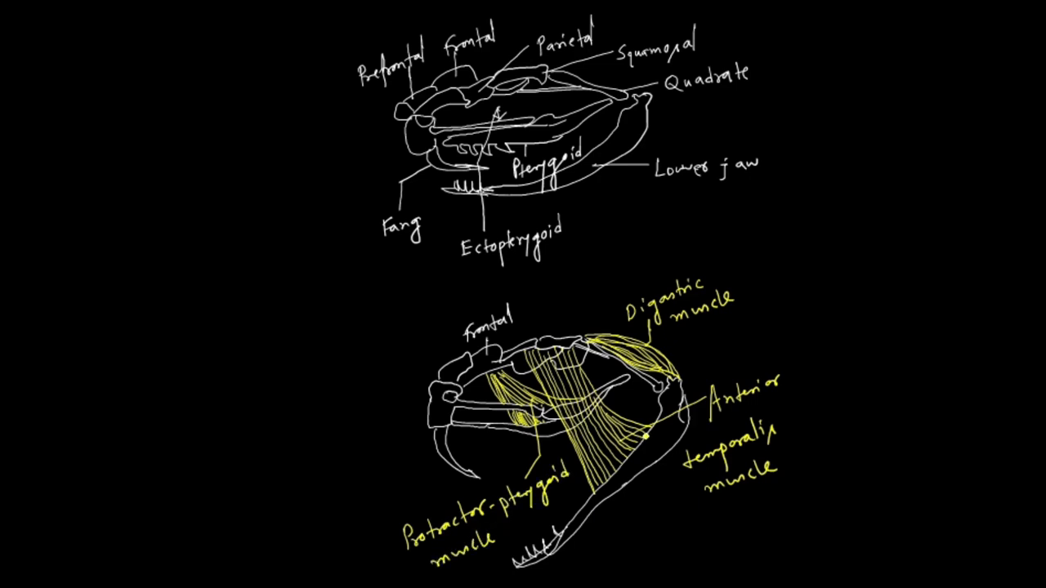